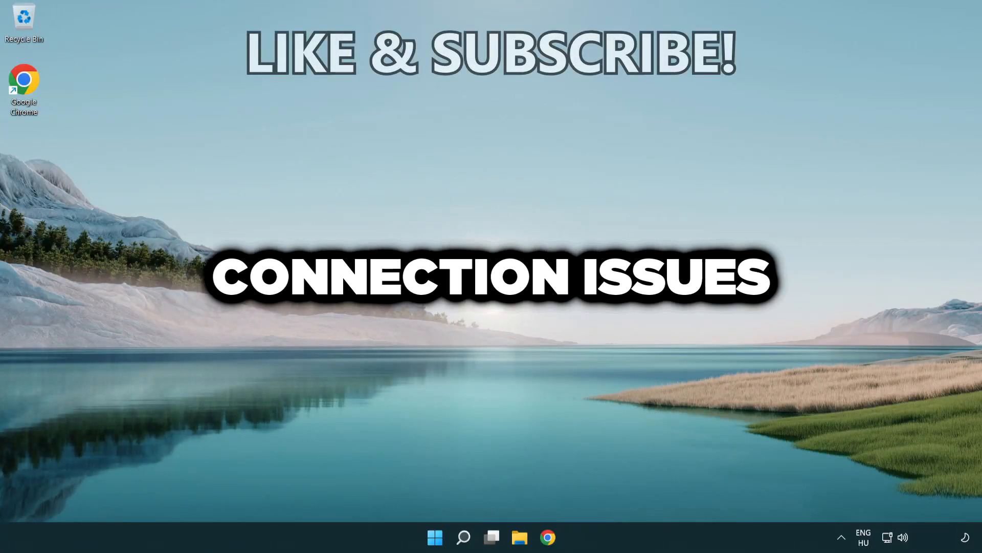
Search Windows for 'cmd' to locate Command Prompt.
{"action": "left_click", "coordinate": [463, 536]}
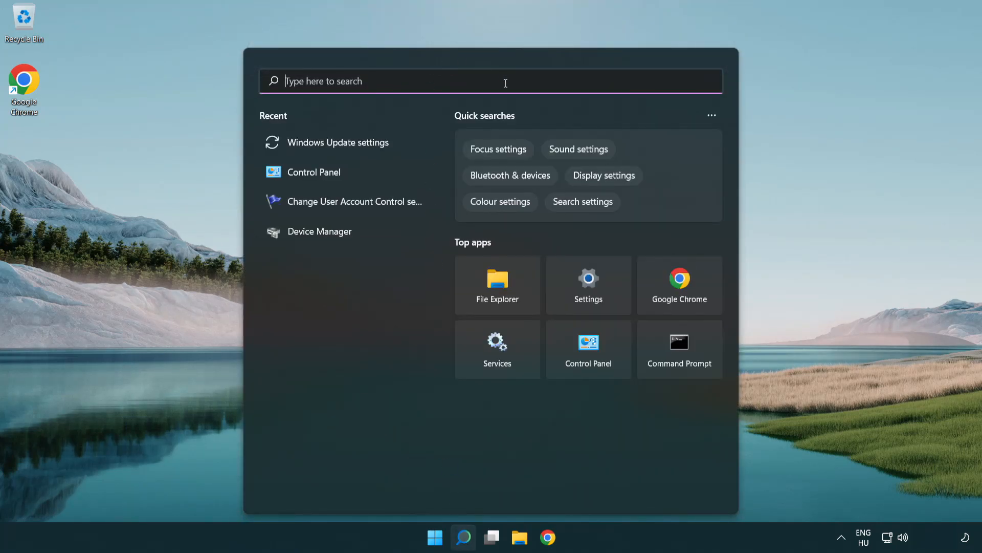
{"action": "type", "text": "cmd"}
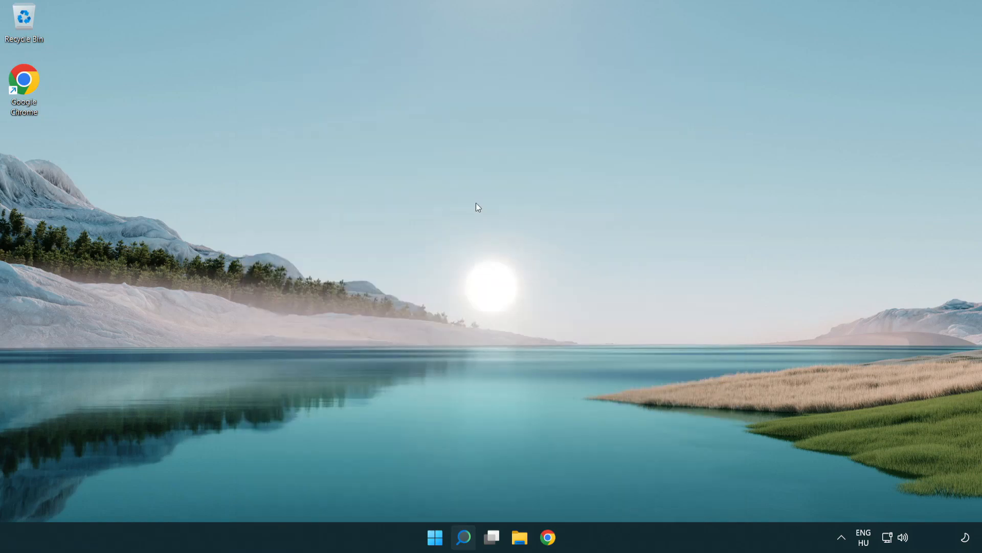
Flush the DNS resolver cache with ipconfig /flushdns in the elevated console.
{"action": "left_click", "coordinate": [461, 535]}
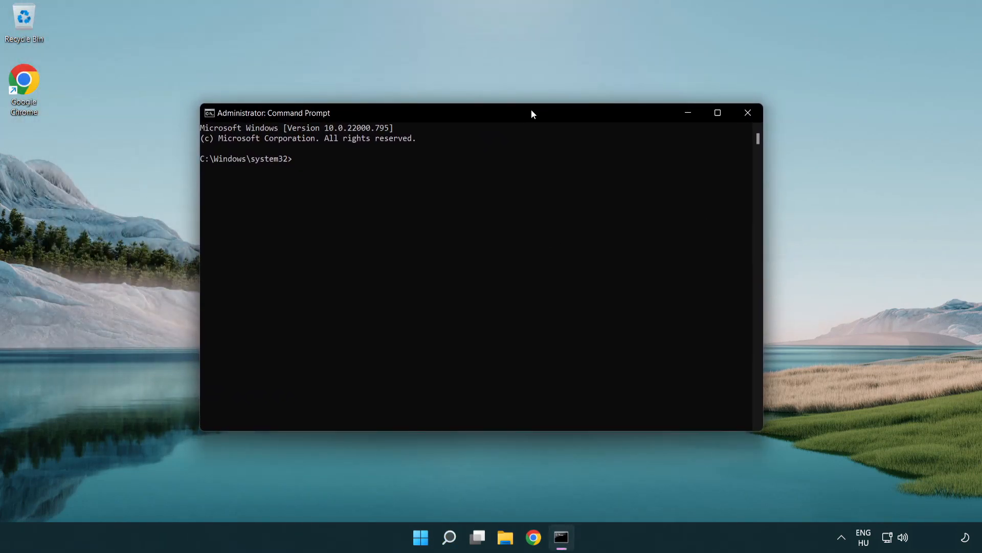
{"action": "type", "text": "i"}
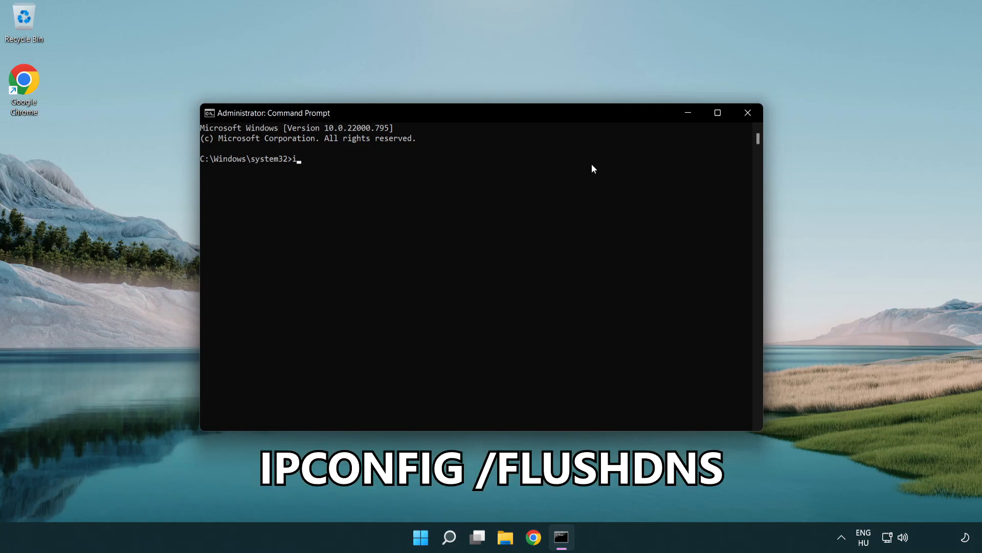
{"action": "type", "text": "pconfig"}
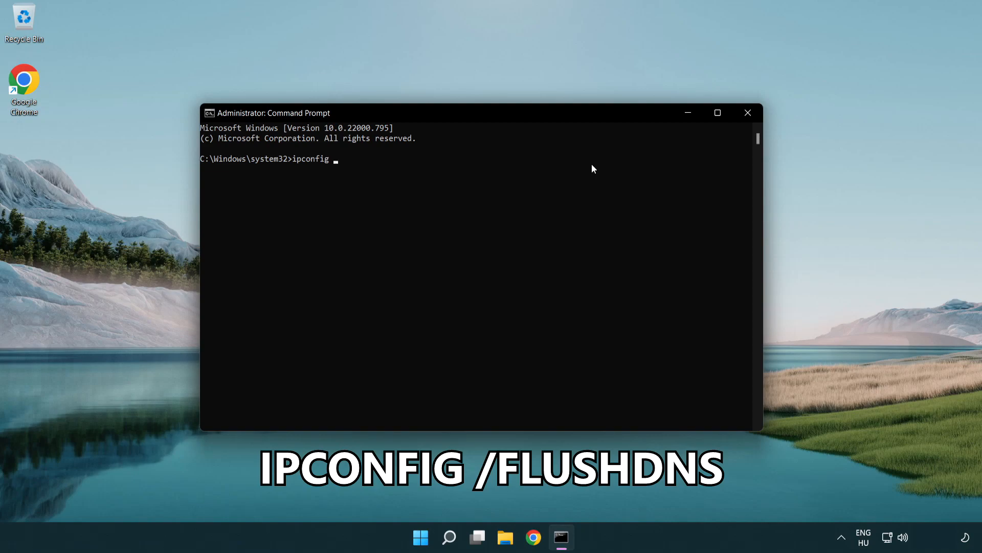
{"action": "type", "text": "/fl"}
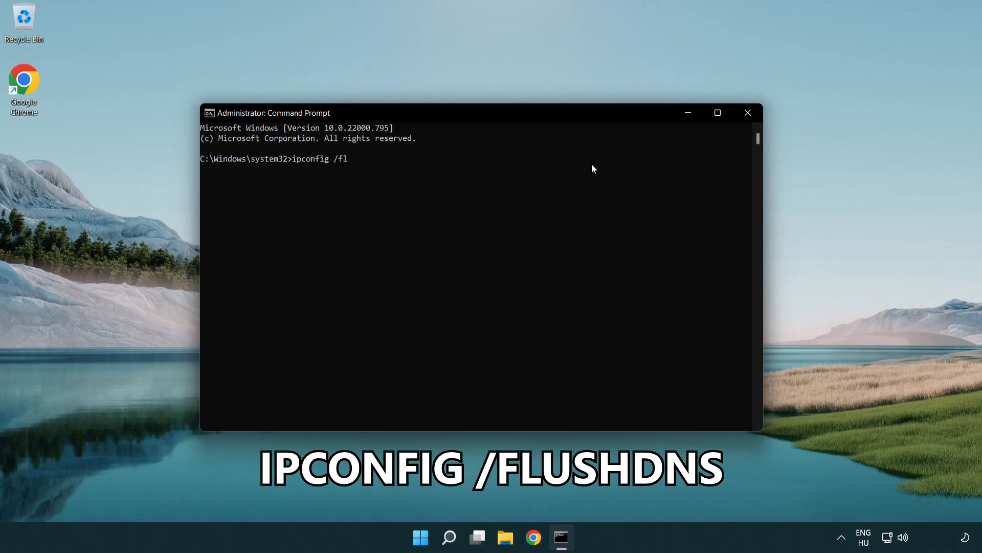
{"action": "type", "text": "ushdns"}
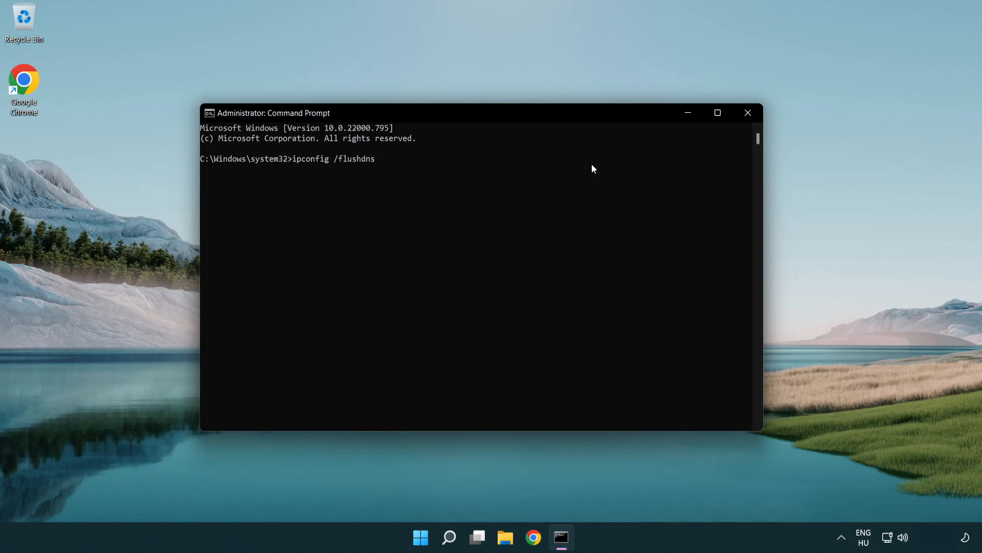
{"action": "key", "text": "Enter"}
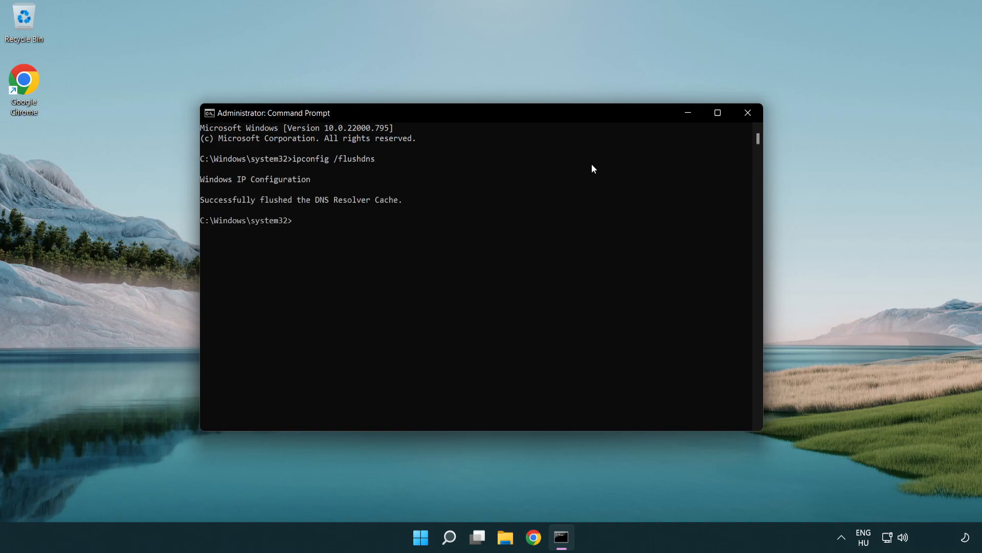
Reset the Winsock catalog with netsh winsock reset, then exit the console.
{"action": "type", "text": "netsh winsock reset"}
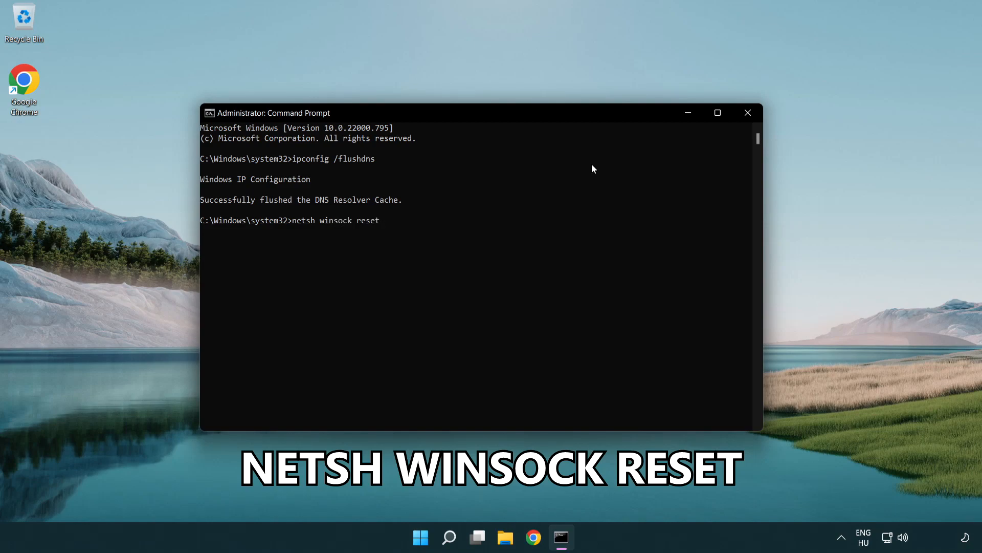
{"action": "key", "text": "Enter"}
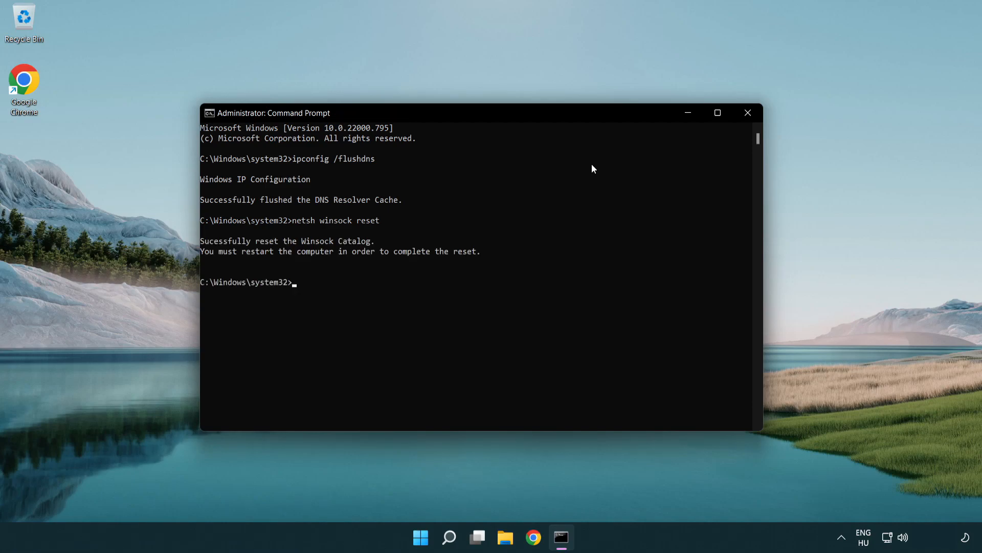
{"action": "type", "text": "exit"}
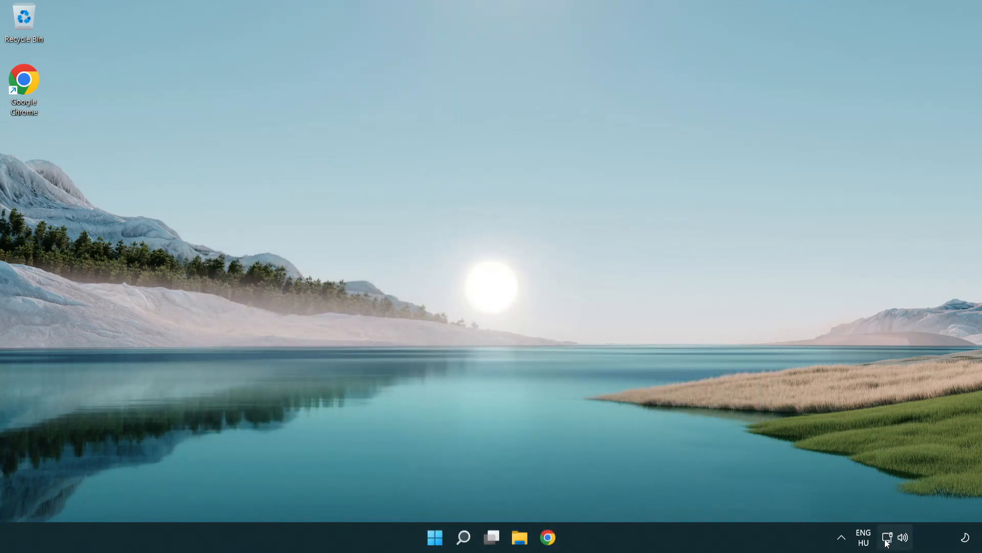
{"action": "mouse_move", "coordinate": [888, 536]}
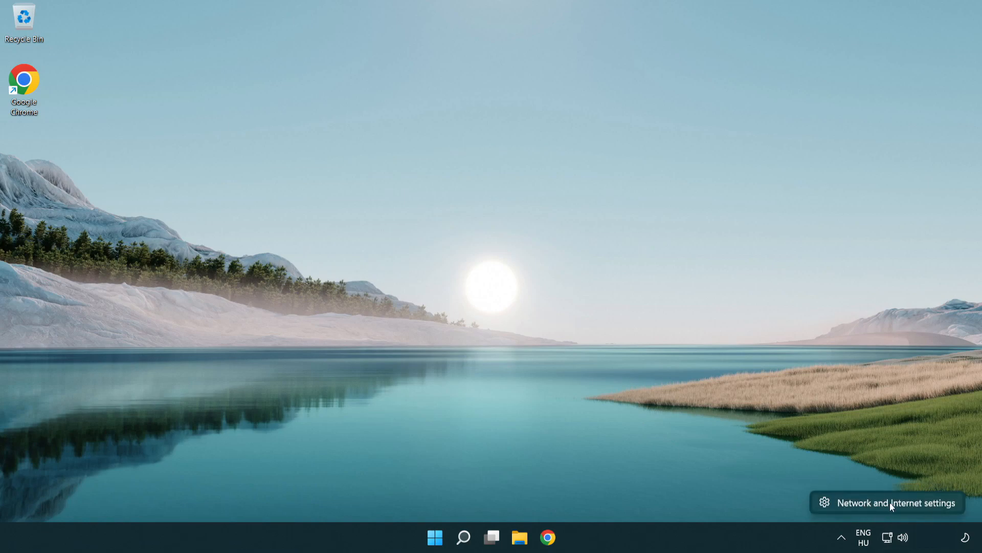
Show the Network & internet page of Windows Settings for the Ethernet connection.
{"action": "left_click", "coordinate": [890, 503]}
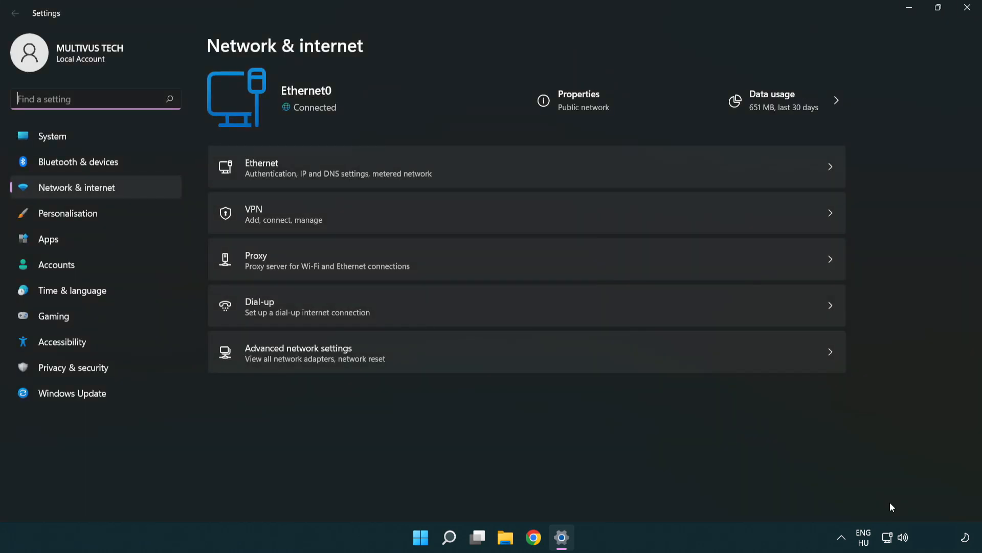
{"action": "mouse_move", "coordinate": [530, 364]}
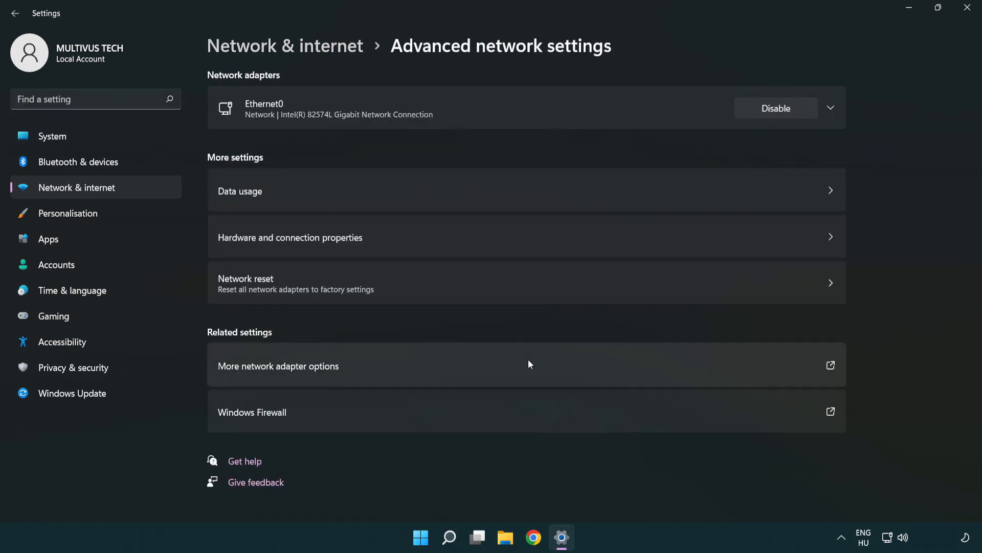
{"action": "mouse_move", "coordinate": [232, 375]}
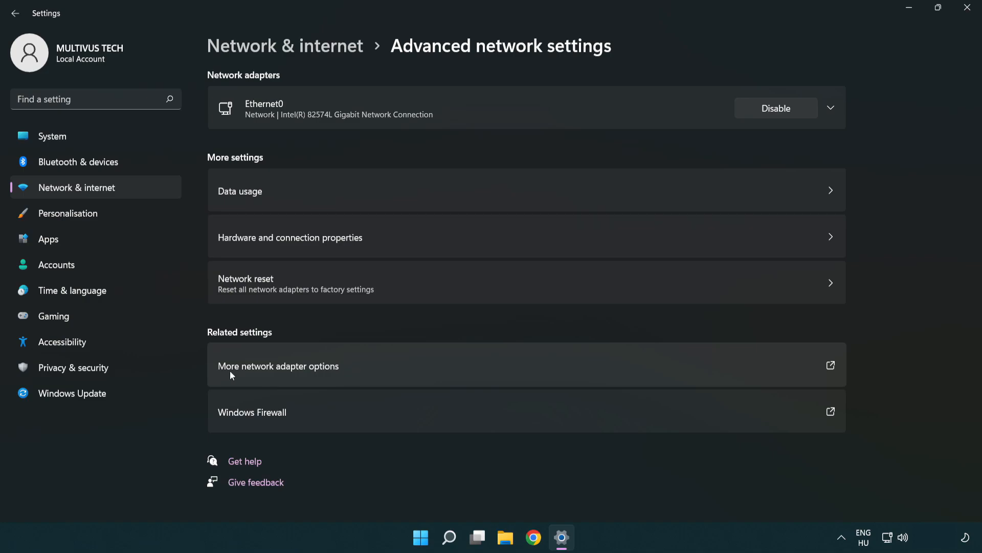
{"action": "mouse_move", "coordinate": [303, 374]}
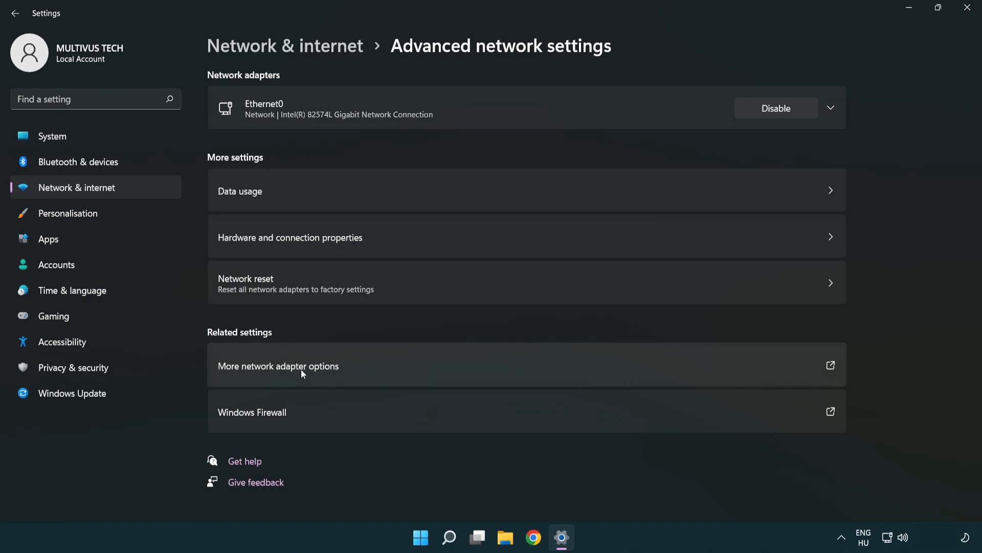
List all network adapters in Control Panel and request Ethernet0's properties.
{"action": "left_click", "coordinate": [300, 373]}
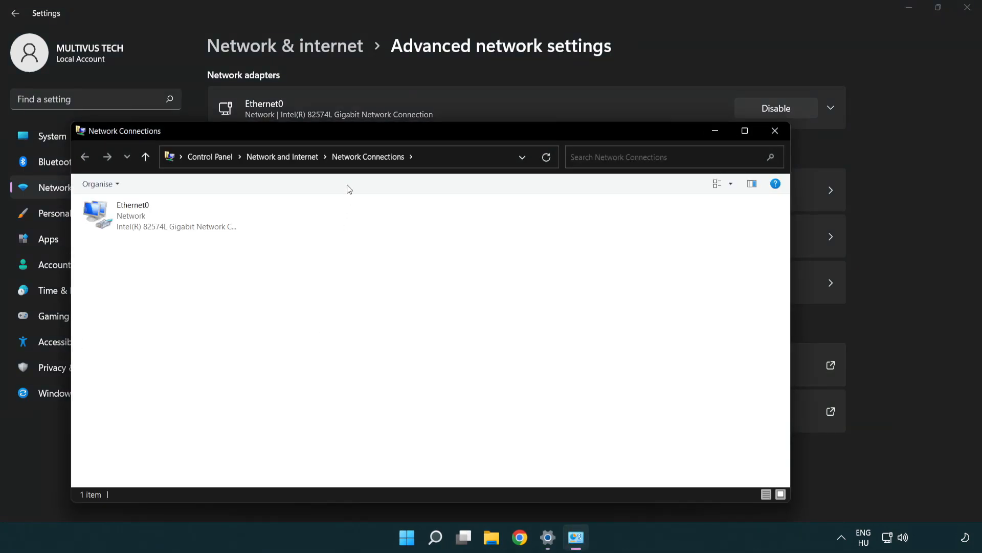
{"action": "left_click_drag", "start_coordinate": [119, 130], "coordinate": [428, 82]}
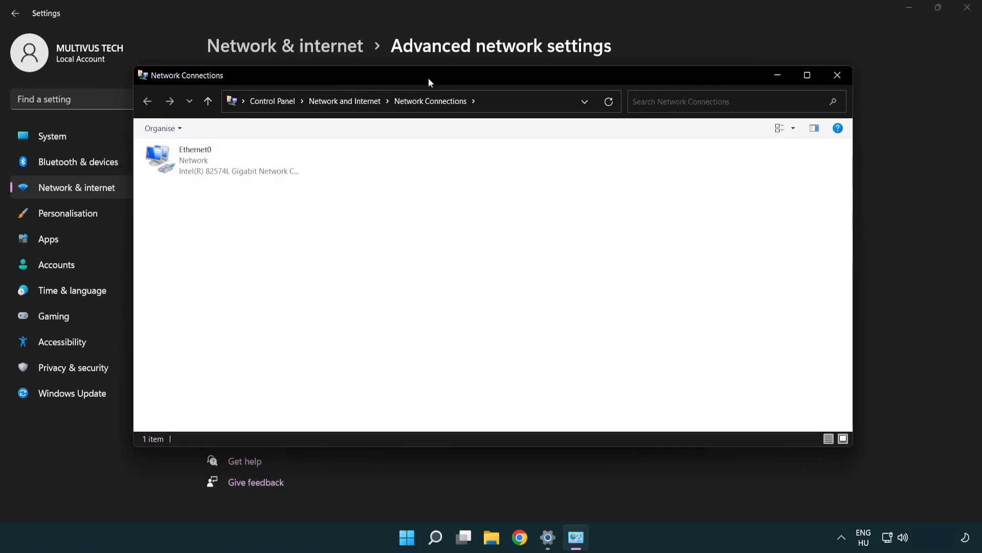
{"action": "left_click", "coordinate": [191, 160]}
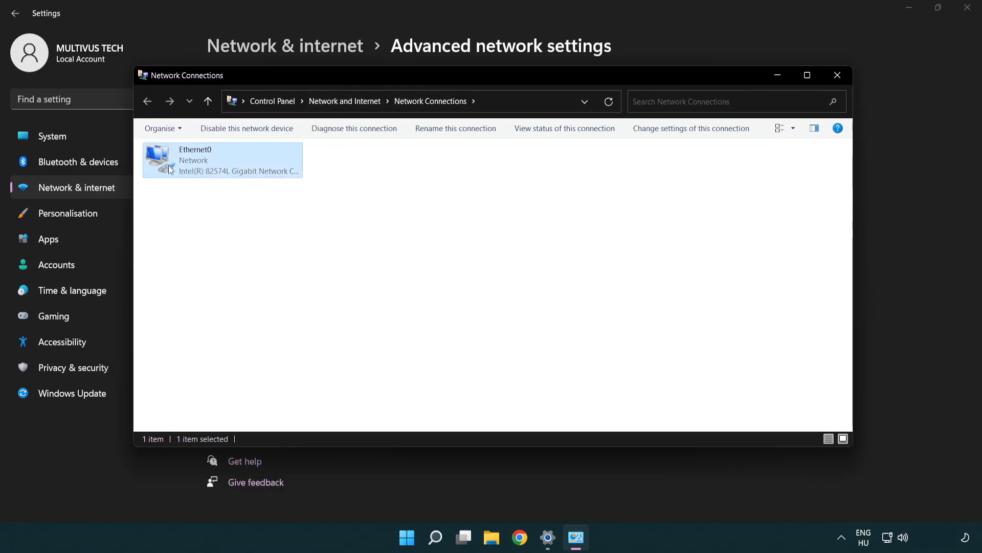
{"action": "mouse_move", "coordinate": [223, 163]}
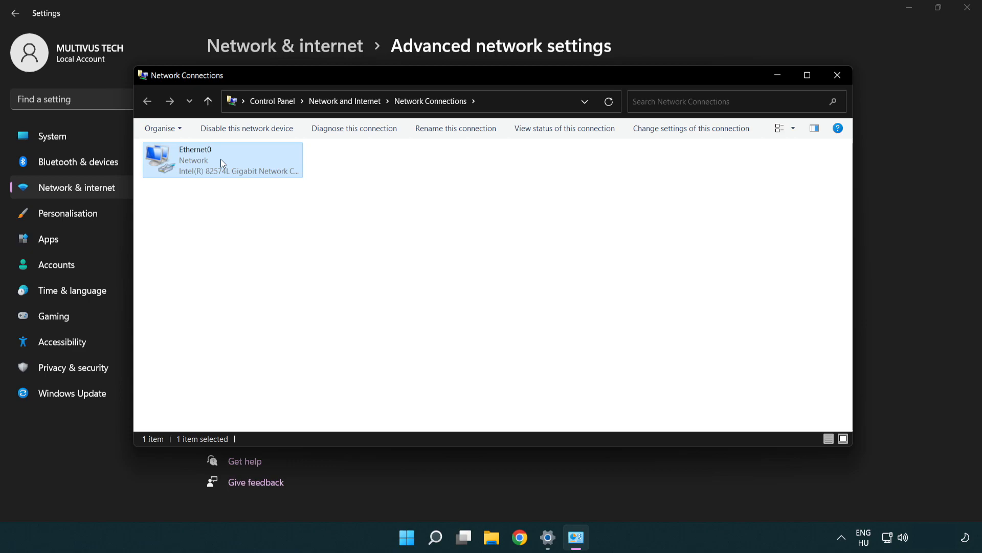
{"action": "right_click", "coordinate": [221, 163]}
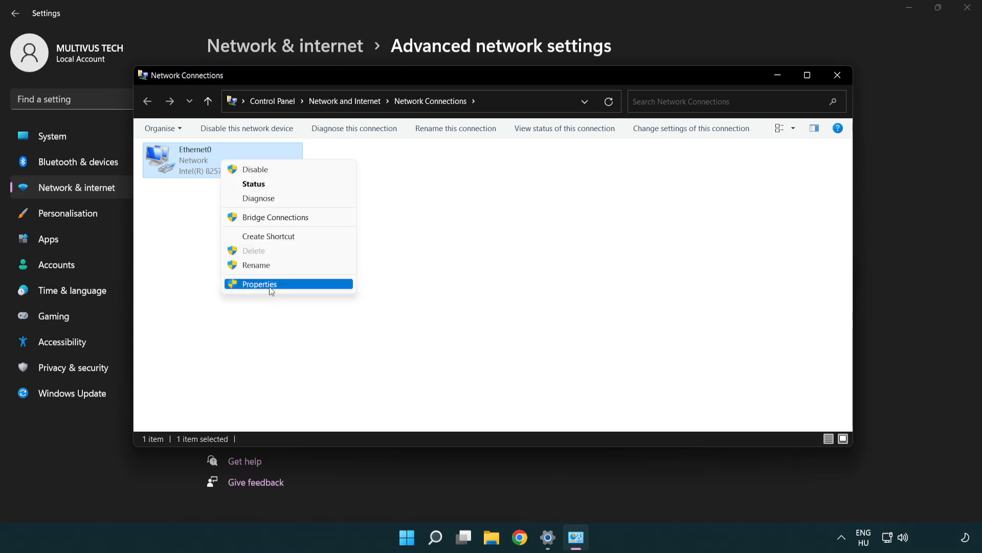
{"action": "left_click", "coordinate": [259, 284]}
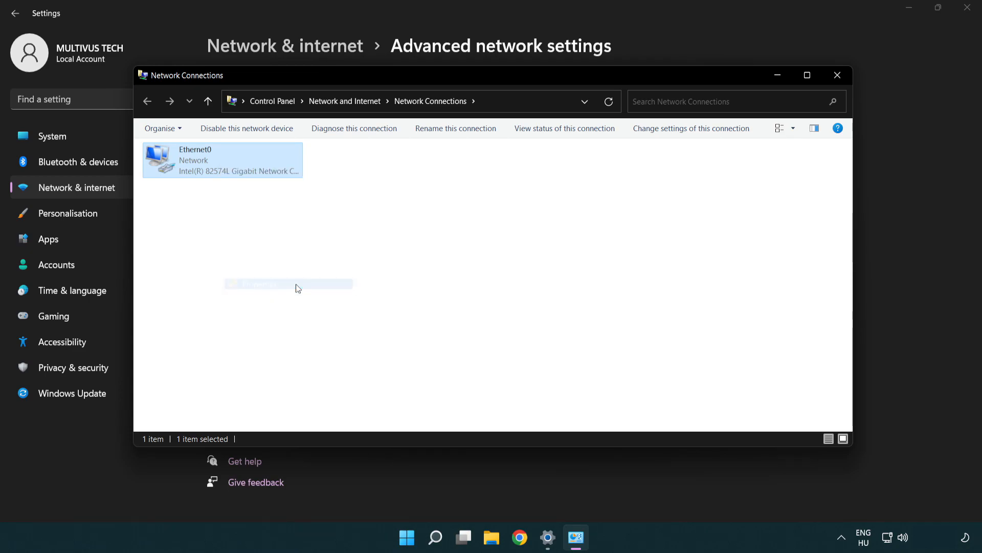
Reach the IPv4 (TCP/IPv4) settings of the Ethernet0 connection.
{"action": "double_click", "coordinate": [223, 160]}
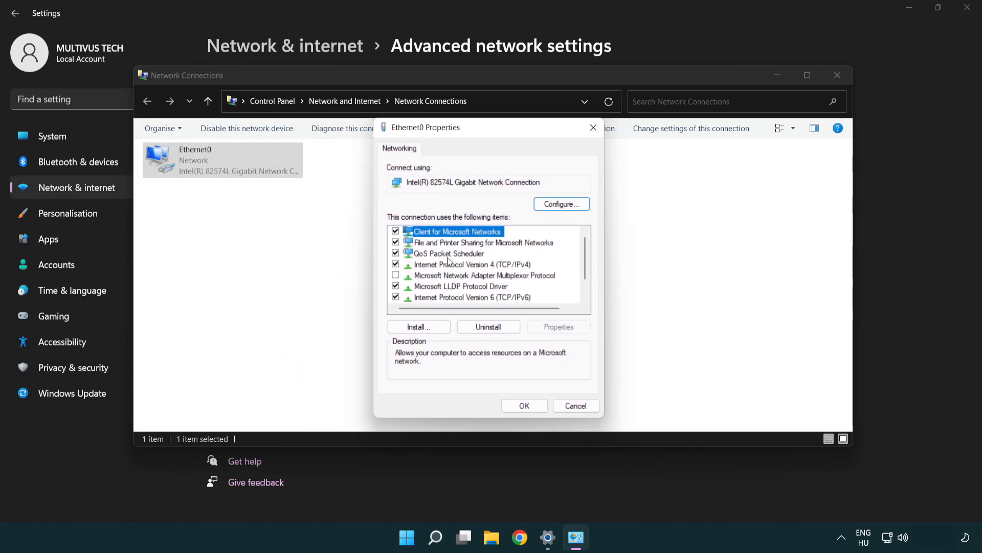
{"action": "left_click", "coordinate": [470, 264]}
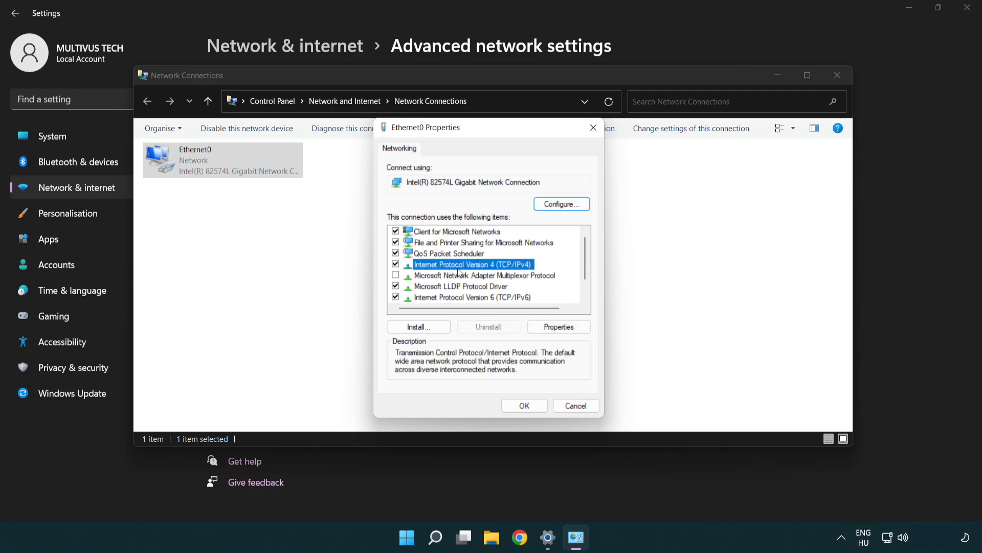
{"action": "mouse_move", "coordinate": [508, 272]}
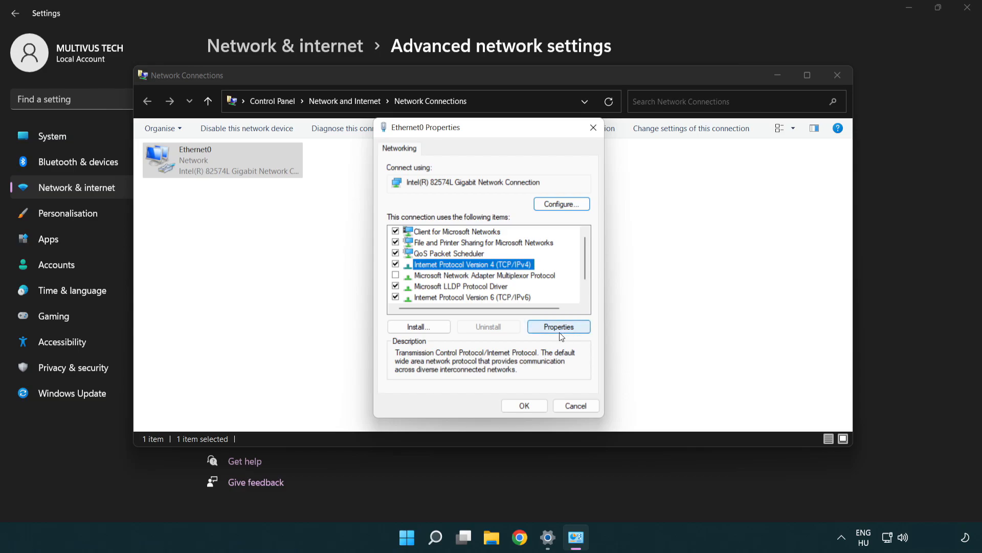
{"action": "left_click", "coordinate": [558, 326]}
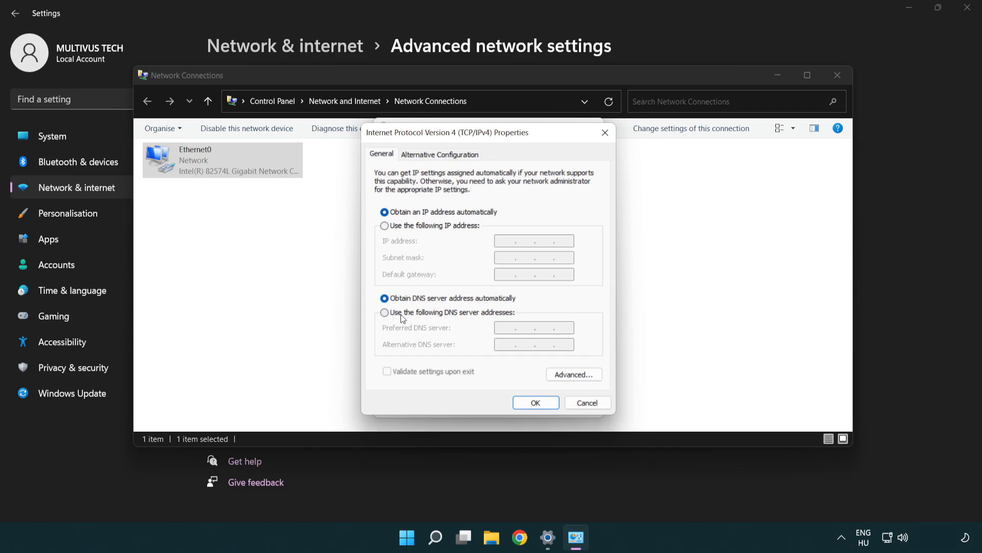
Enter manual DNS servers 8.8.8.8 preferred and 8.8.4.4 alternative.
{"action": "left_click", "coordinate": [384, 312]}
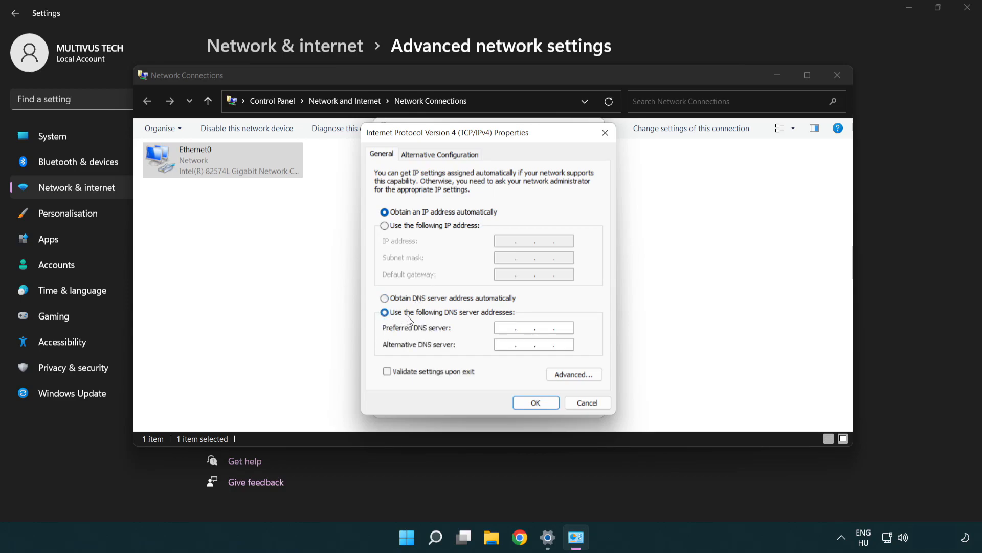
{"action": "type", "text": "8"}
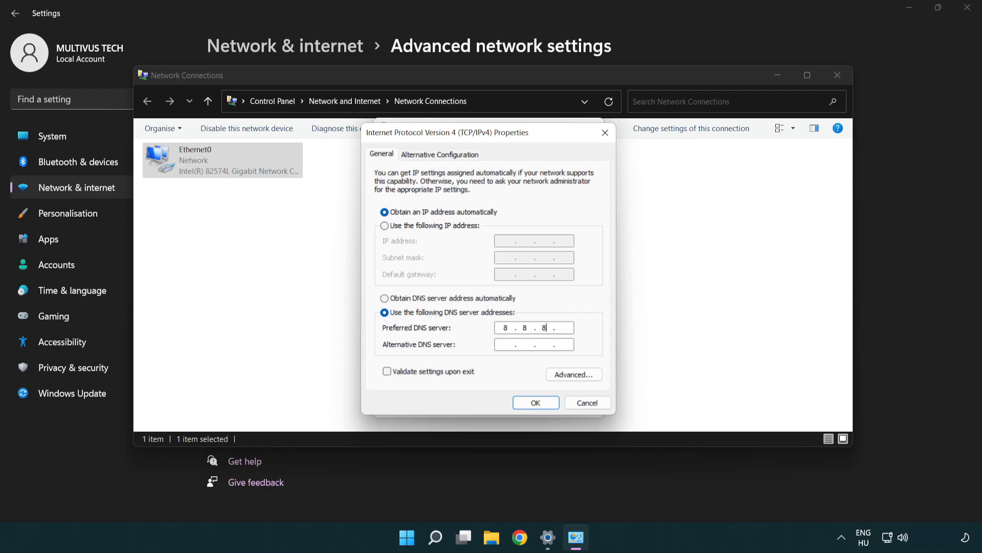
{"action": "type", "text": "8"}
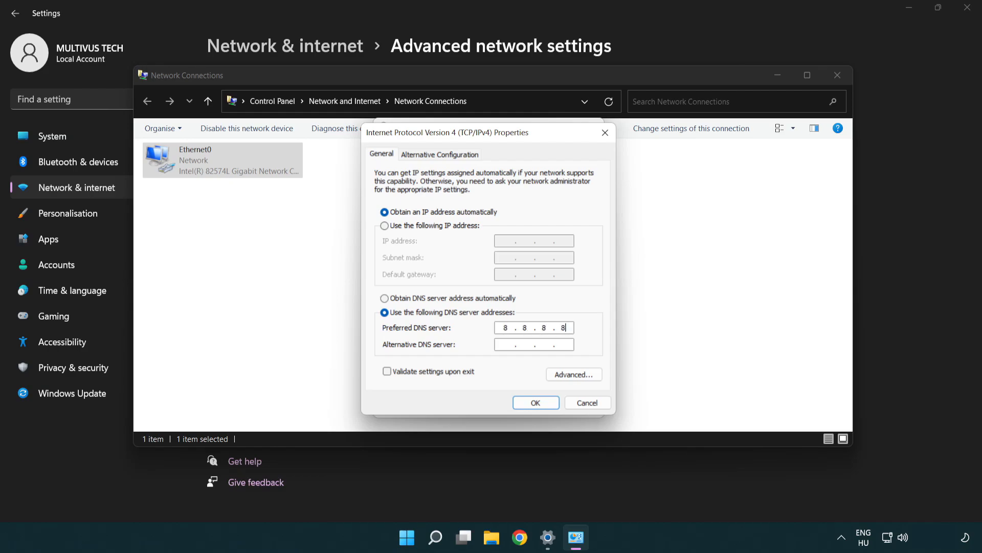
{"action": "left_click", "coordinate": [506, 344]}
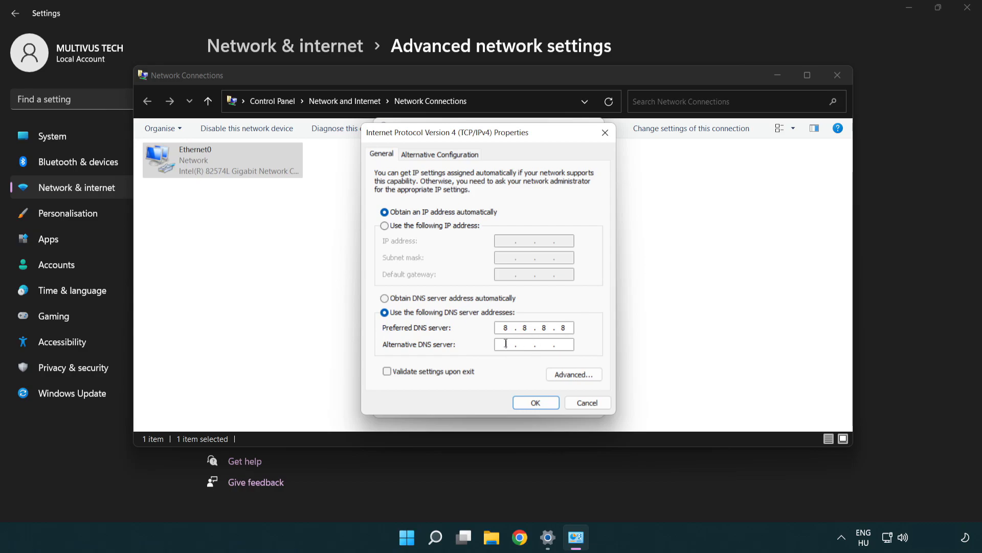
{"action": "mouse_move", "coordinate": [479, 348]}
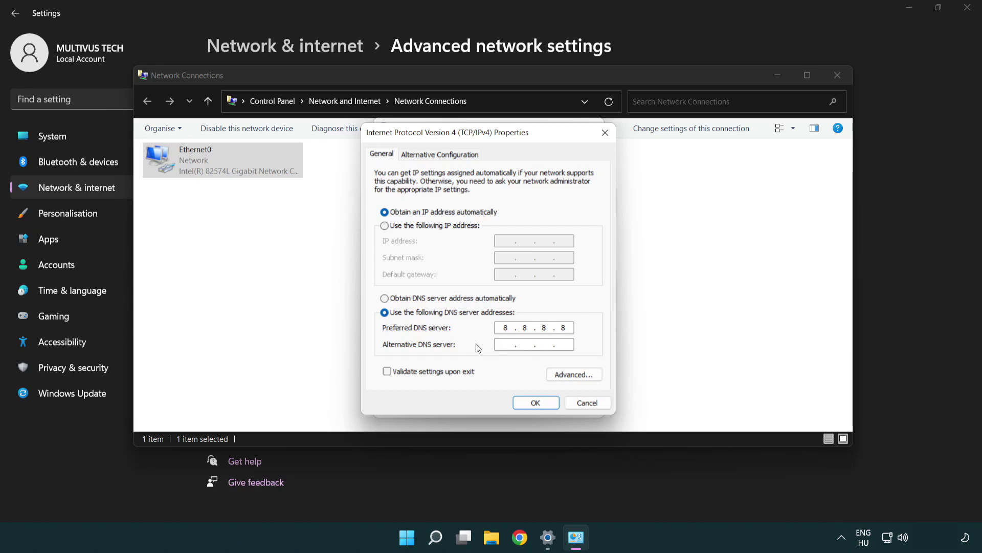
{"action": "type", "text": "88"}
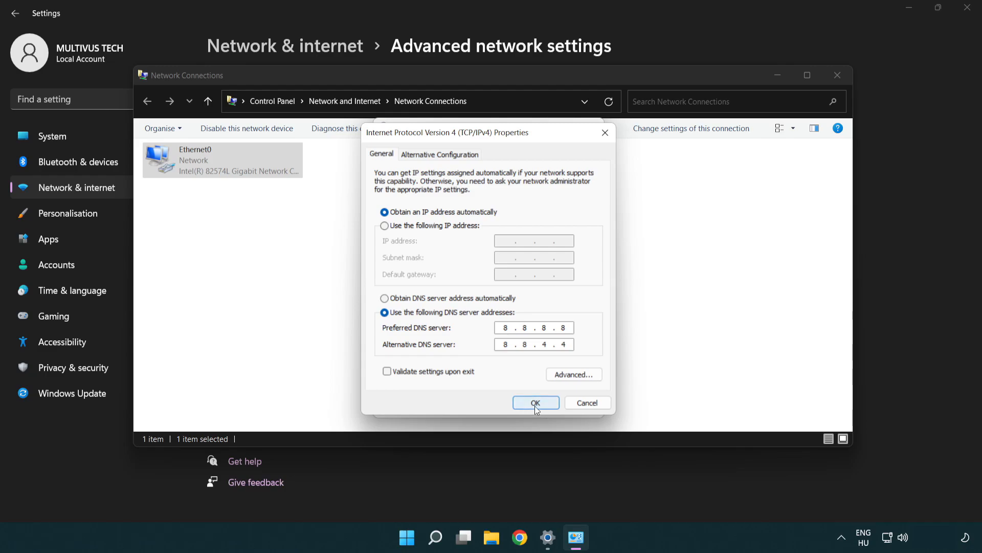
Confirm the IPv4 DNS change and close Ethernet0 Properties, Network Connections and Settings.
{"action": "left_click", "coordinate": [536, 403]}
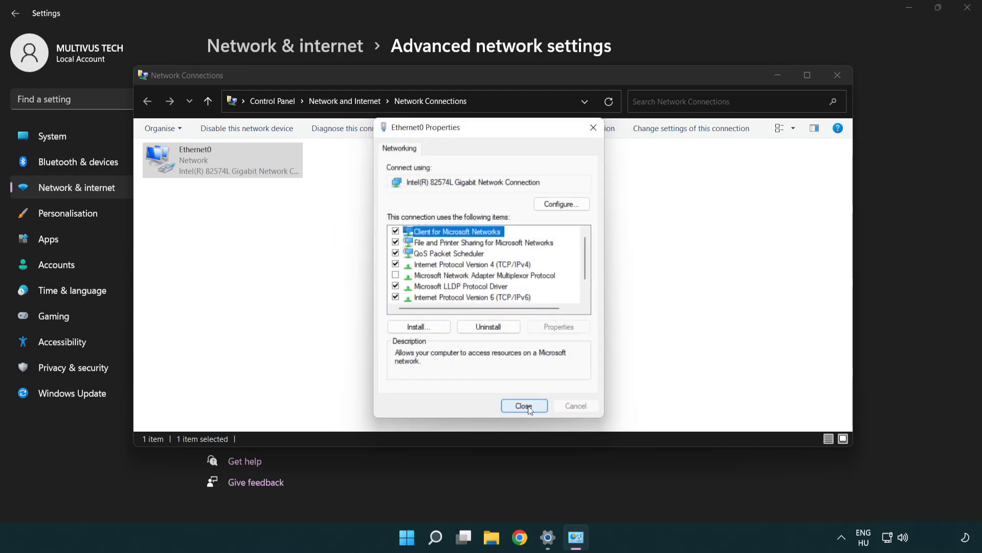
{"action": "left_click", "coordinate": [524, 405]}
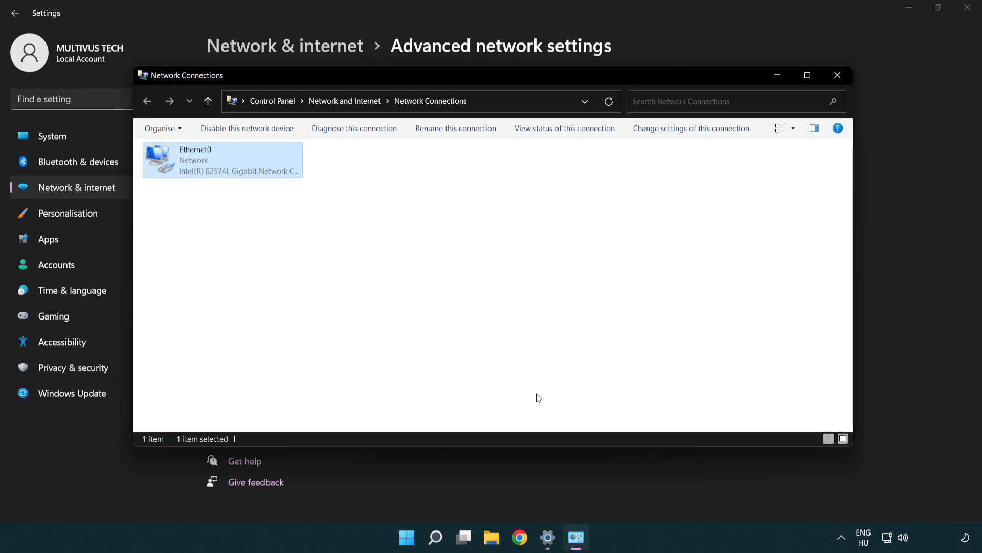
{"action": "mouse_move", "coordinate": [837, 75]}
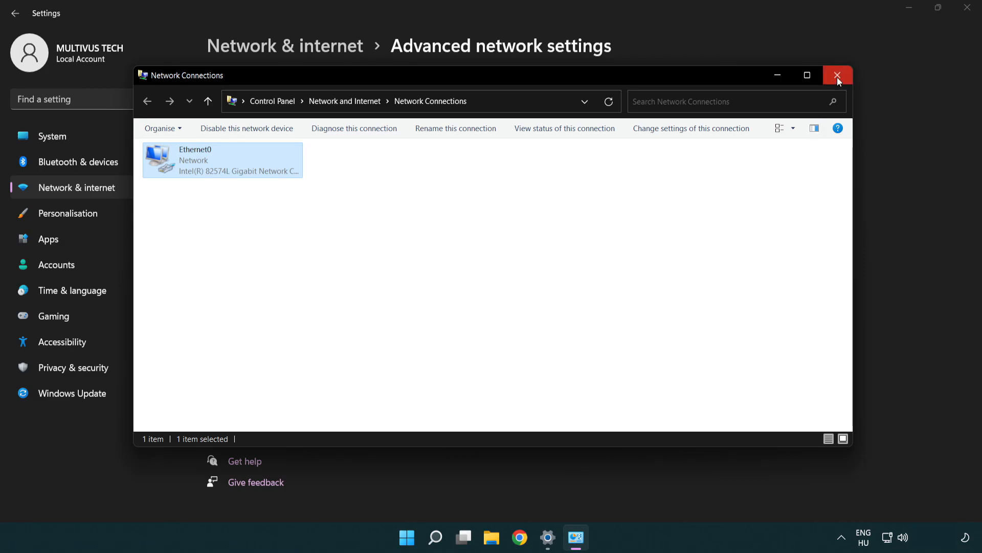
{"action": "left_click", "coordinate": [837, 75]}
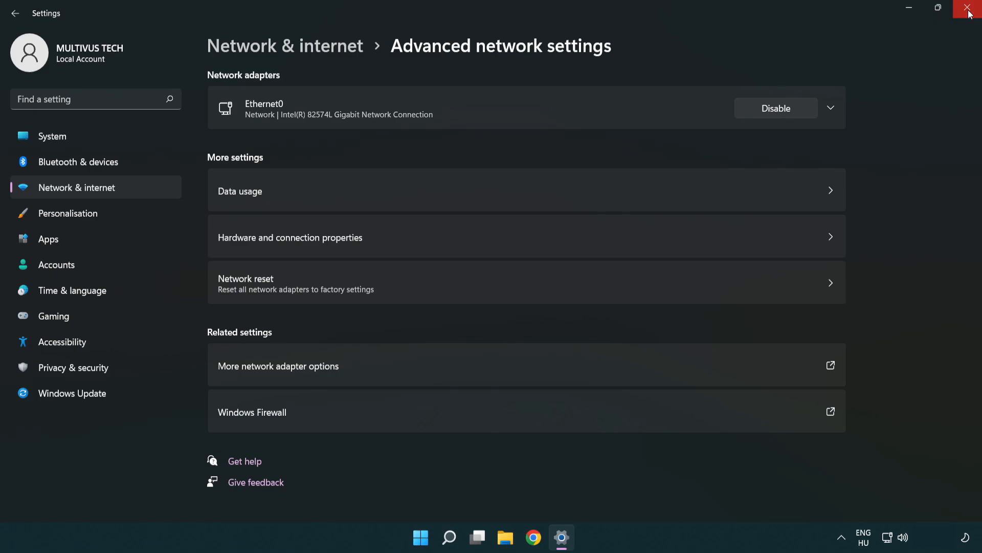
{"action": "left_click", "coordinate": [966, 8]}
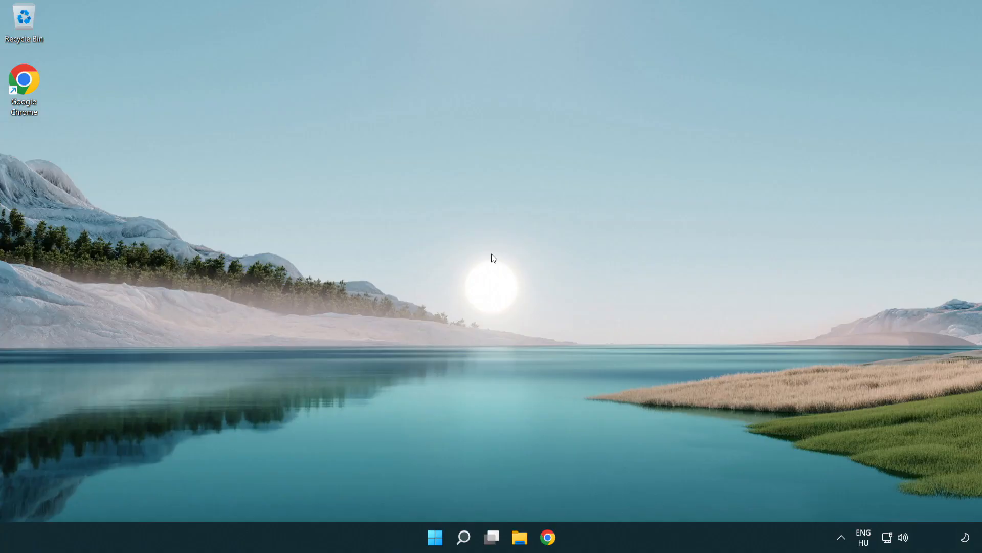
{"action": "mouse_move", "coordinate": [887, 537]}
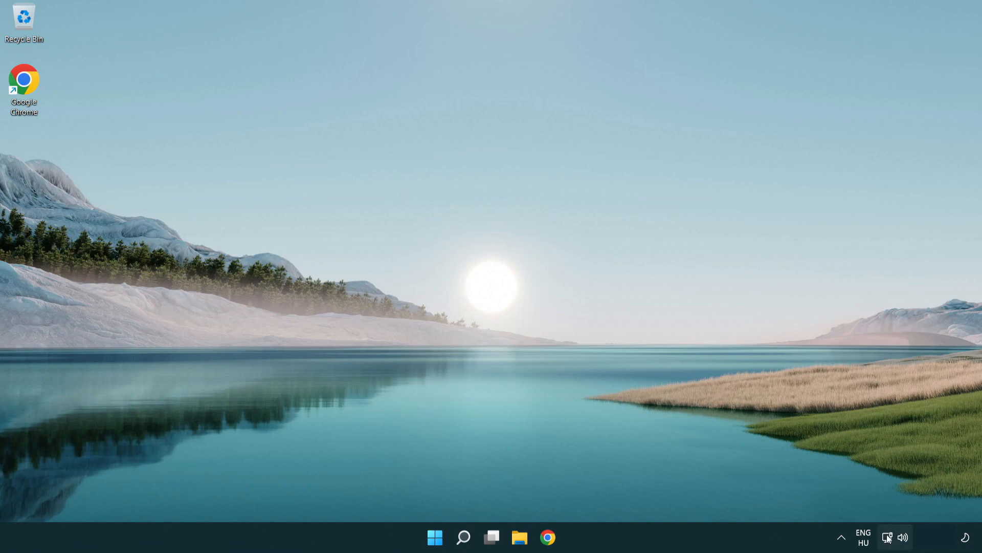
{"action": "mouse_move", "coordinate": [886, 537]}
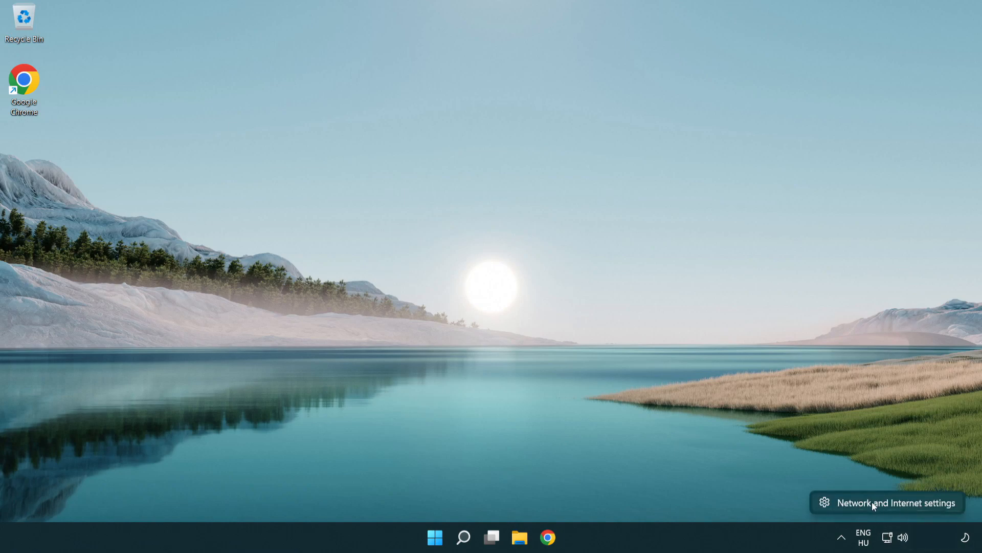
Reopen Settings on the Network & internet page from the taskbar network shortcut.
{"action": "left_click", "coordinate": [896, 503]}
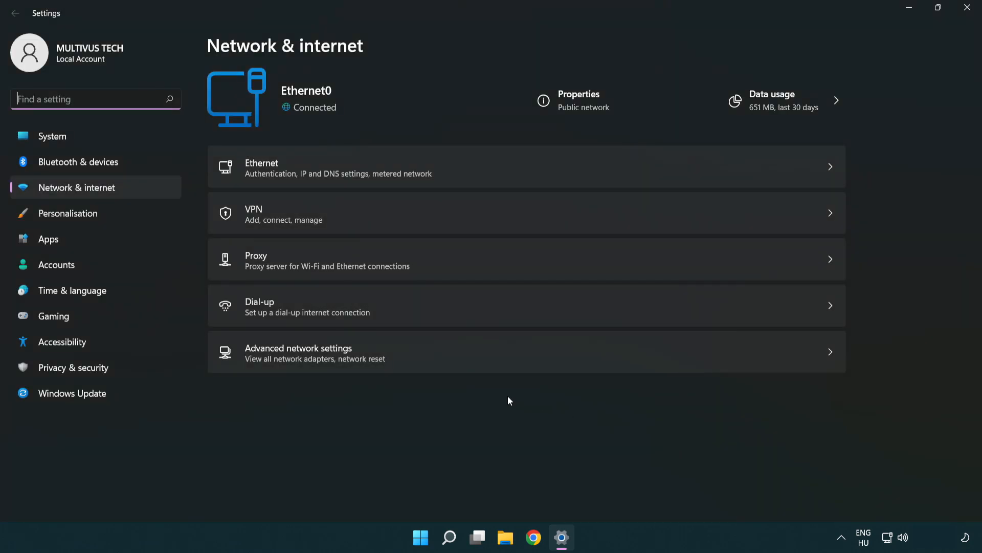
{"action": "mouse_move", "coordinate": [447, 359]}
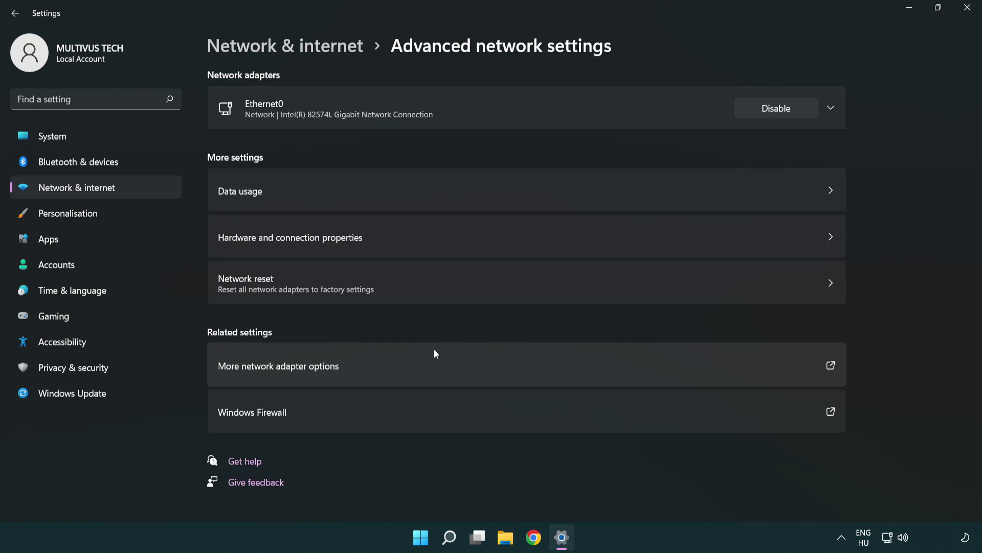
{"action": "mouse_move", "coordinate": [444, 295]}
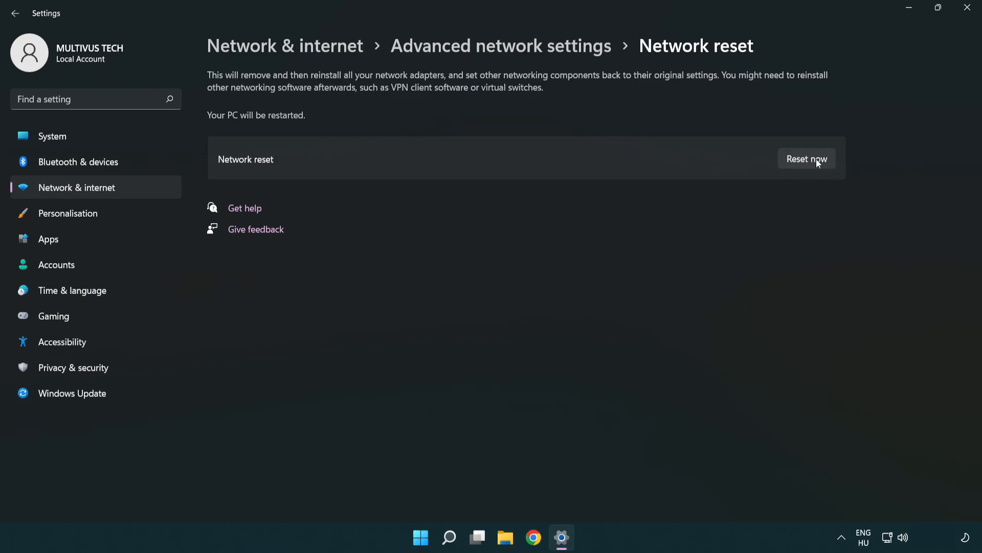
Reset all network adapters now, confirm it, and dismiss the five-minute sign-out warning.
{"action": "left_click", "coordinate": [807, 158]}
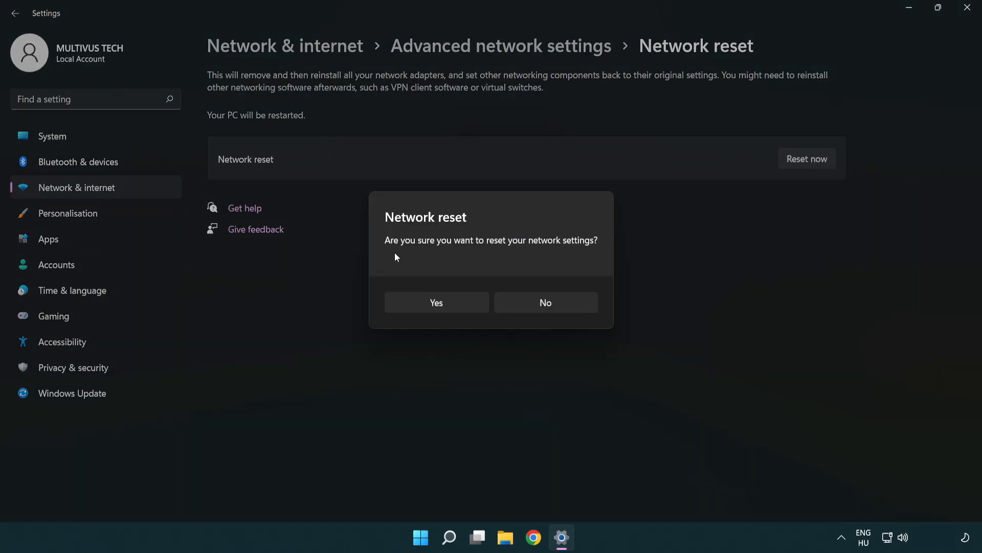
{"action": "mouse_move", "coordinate": [445, 311]}
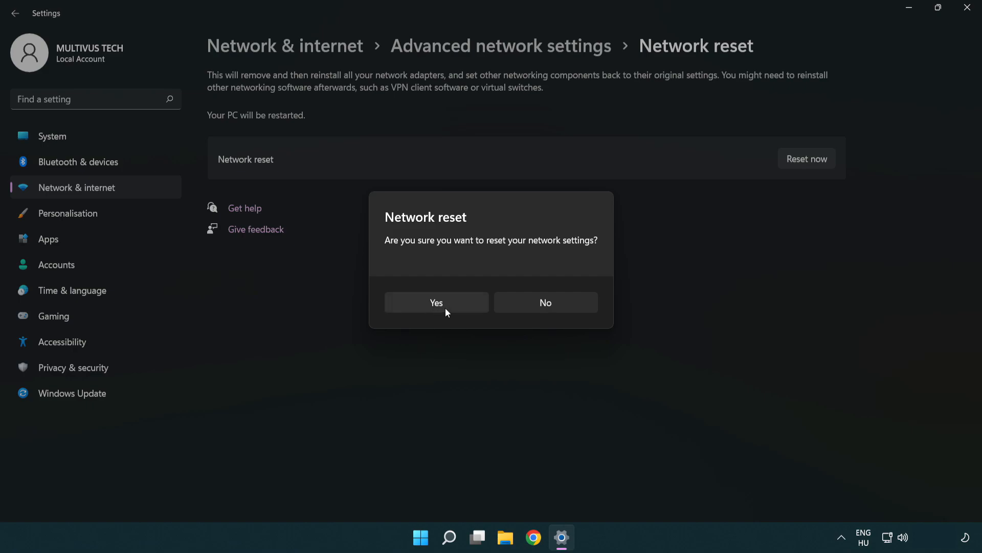
{"action": "left_click", "coordinate": [436, 301]}
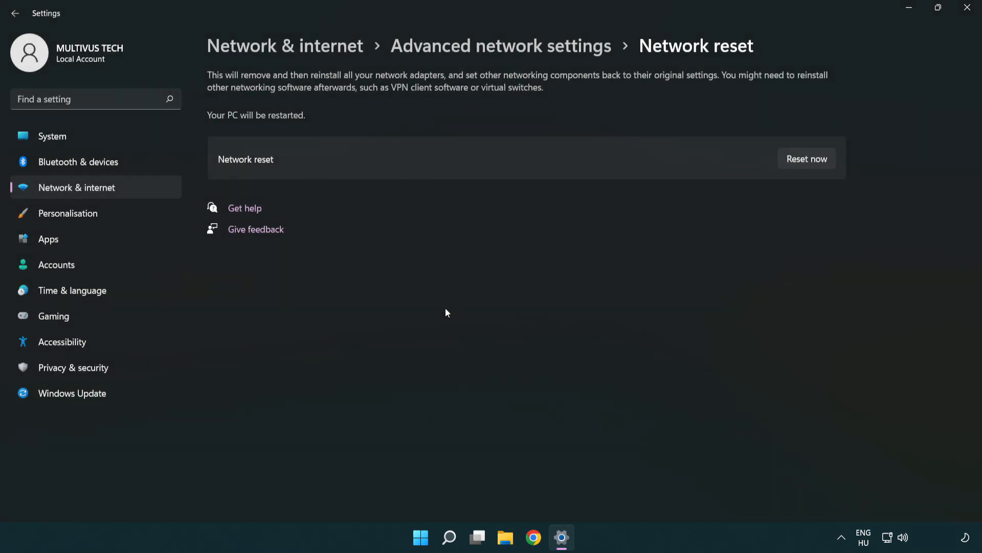
{"action": "left_click", "coordinate": [807, 158]}
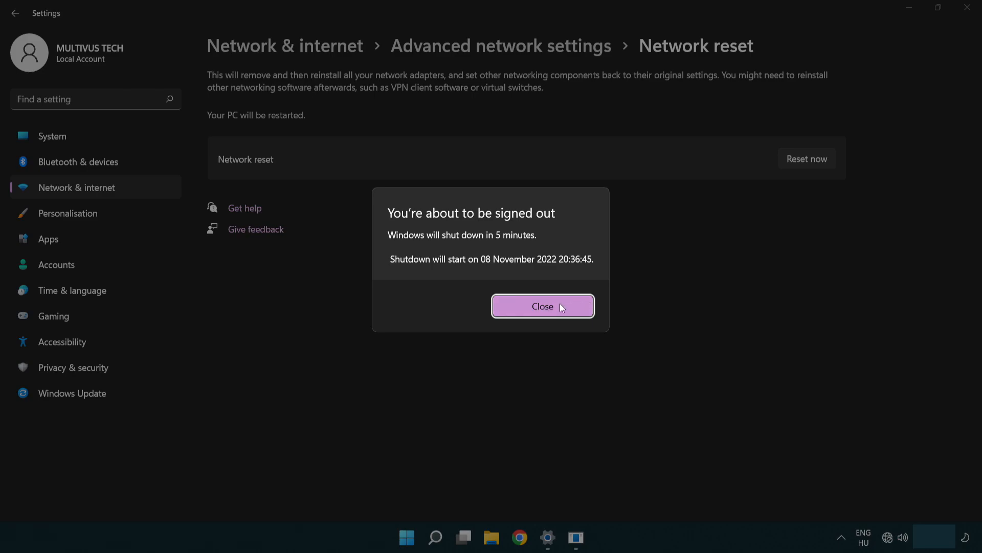
{"action": "left_click", "coordinate": [543, 306]}
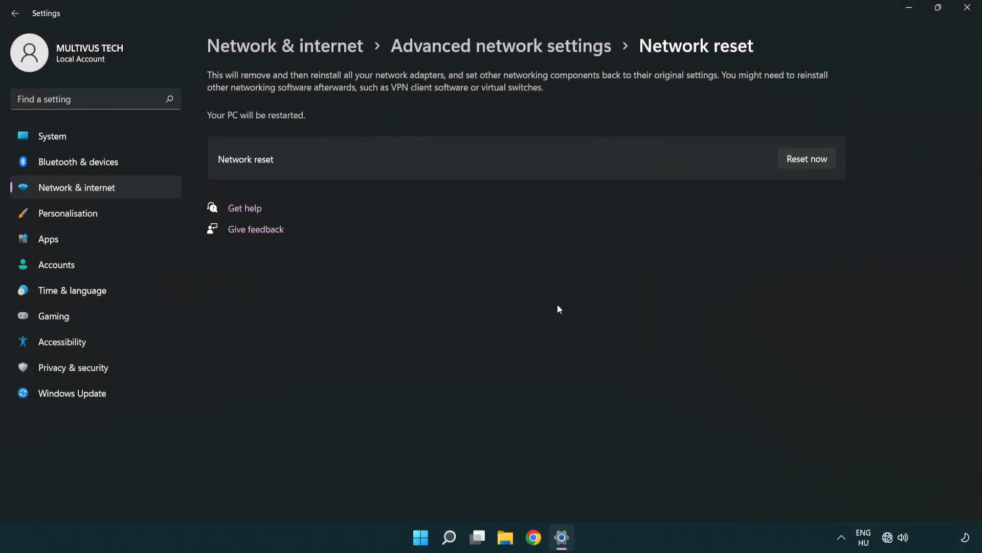
{"action": "mouse_move", "coordinate": [586, 293]}
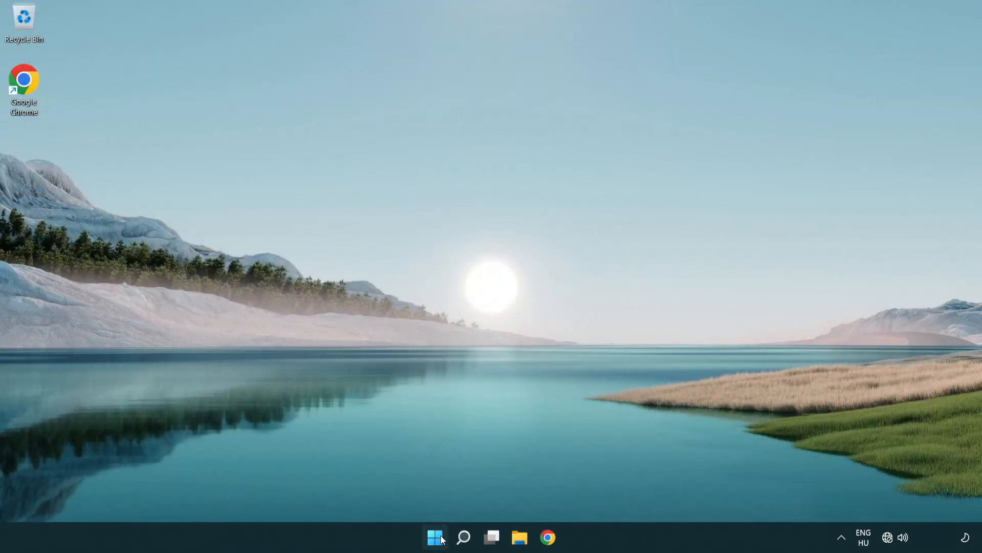
Show the Start menu's power options including Sleep, Shut down and Restart.
{"action": "left_click", "coordinate": [433, 537]}
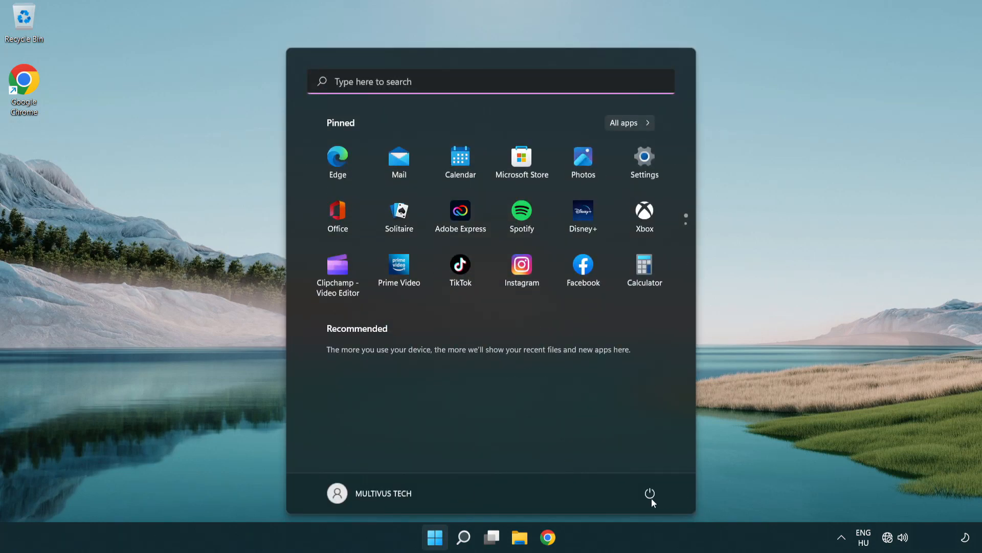
{"action": "left_click", "coordinate": [649, 493]}
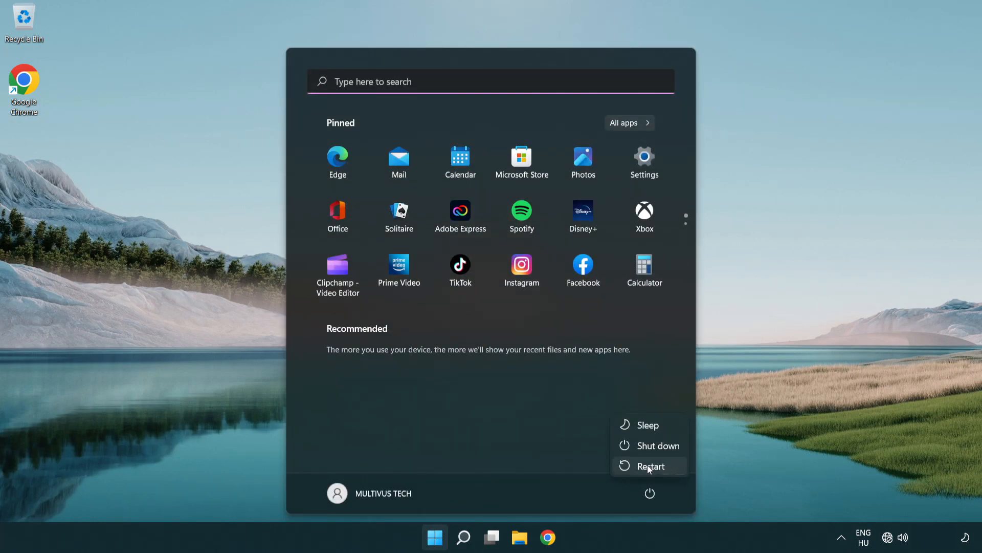